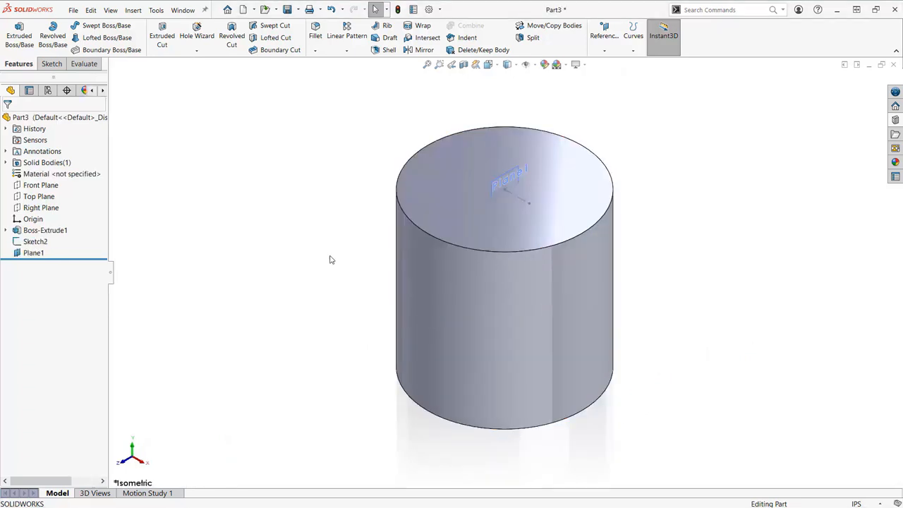
Add Cut-Revolve2, Plane1 and Sketch2 from the top-face center drill to a library feature
{"action": "left_click", "coordinate": [33, 253]}
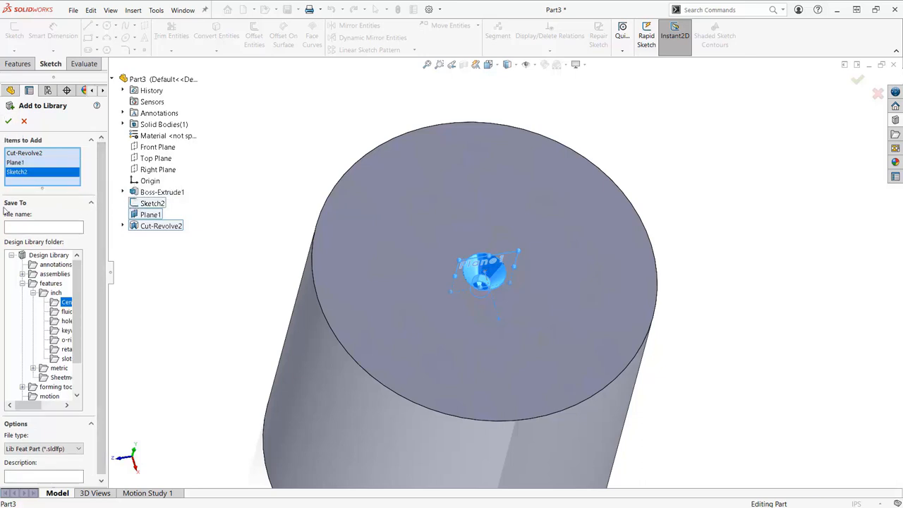
Save the center drill as 'Pump Co Centers' and place it on the shaft end face
{"action": "type", "text": "Pump Co Cen"}
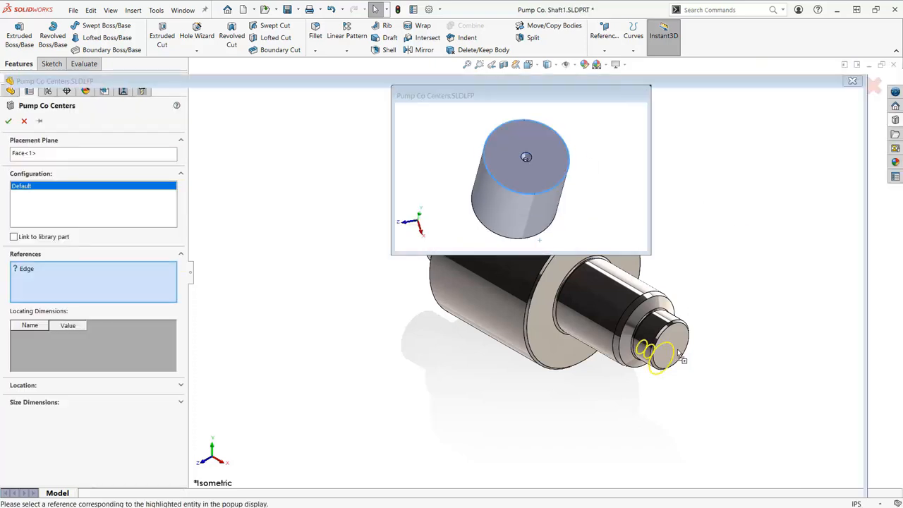
{"action": "left_click", "coordinate": [660, 357]}
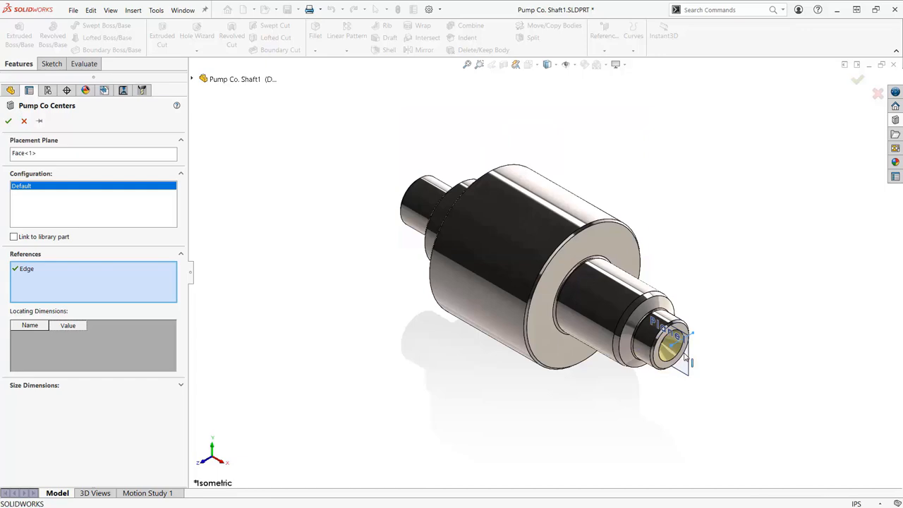
{"action": "left_click", "coordinate": [9, 120]}
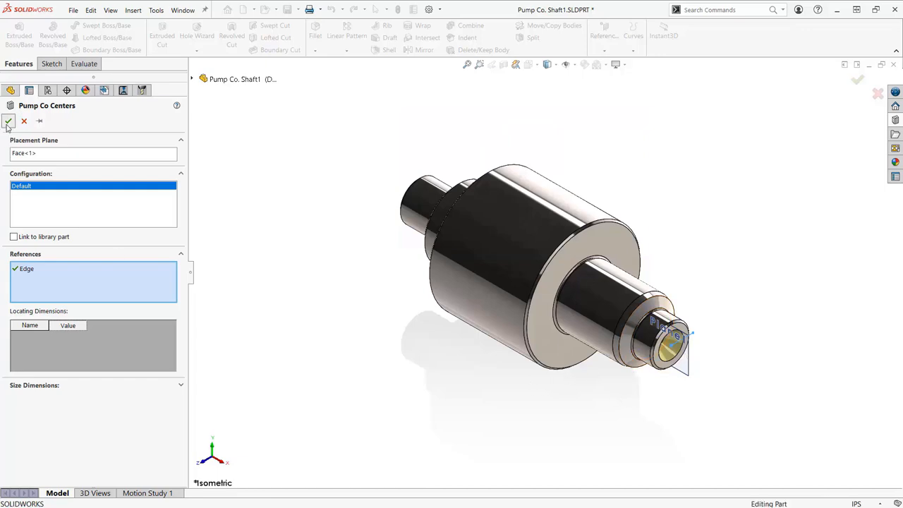
{"action": "left_click", "coordinate": [8, 121]}
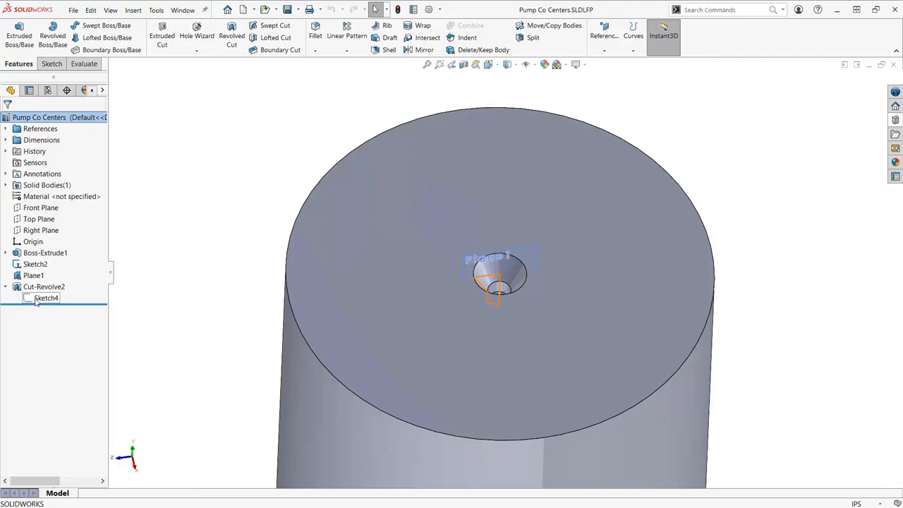
Configure the Body Diameter dimension with sized rows starting at .125, and name the table 'Pump Co Stand.'
{"action": "right_click", "coordinate": [494, 290]}
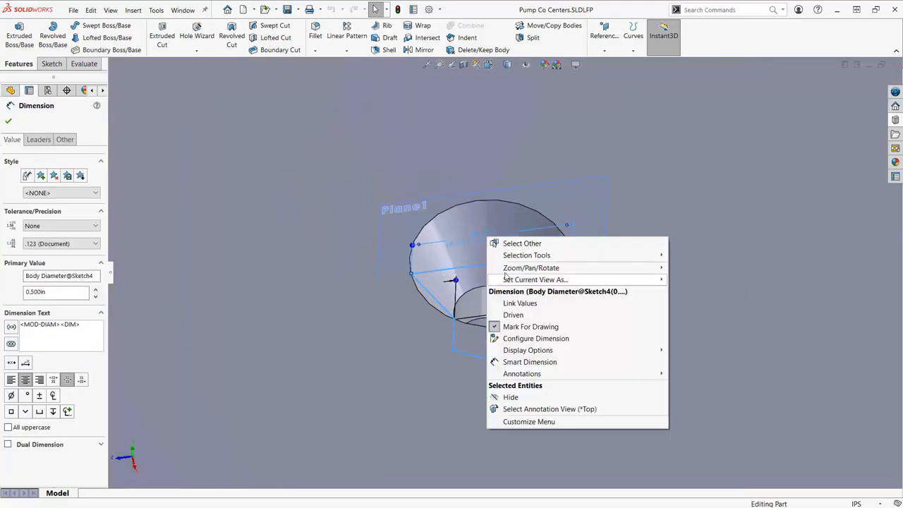
{"action": "left_click", "coordinate": [535, 338]}
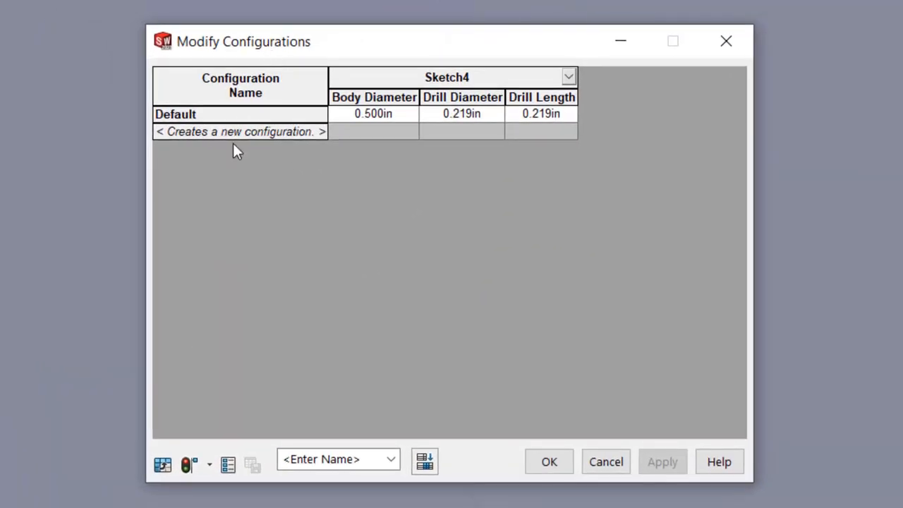
{"action": "left_click", "coordinate": [240, 131]}
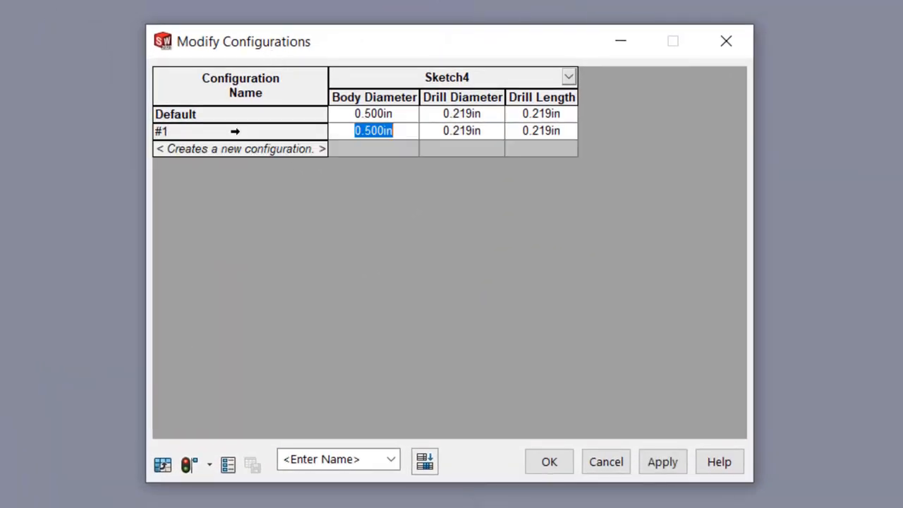
{"action": "type", "text": ".125"}
{"action": "left_click", "coordinate": [541, 131]}
{"action": "type", "text": "0.047"}
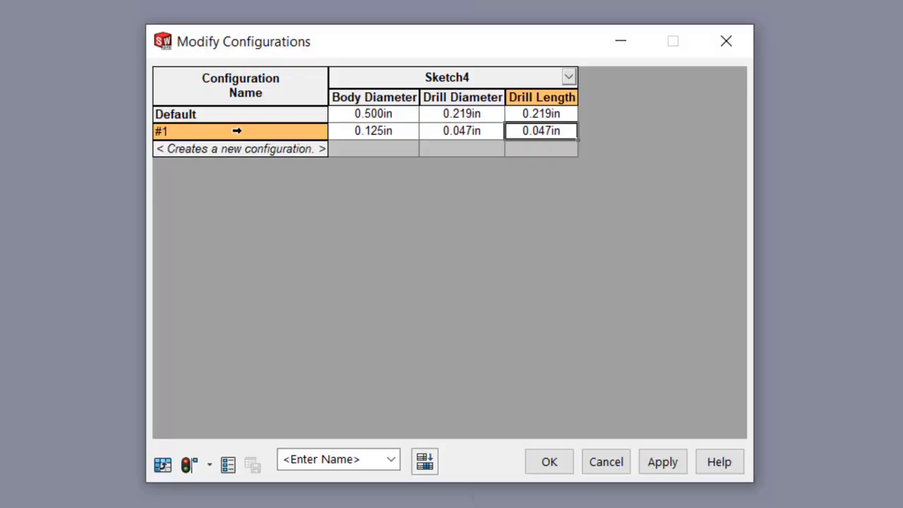
{"action": "left_click", "coordinate": [662, 461]}
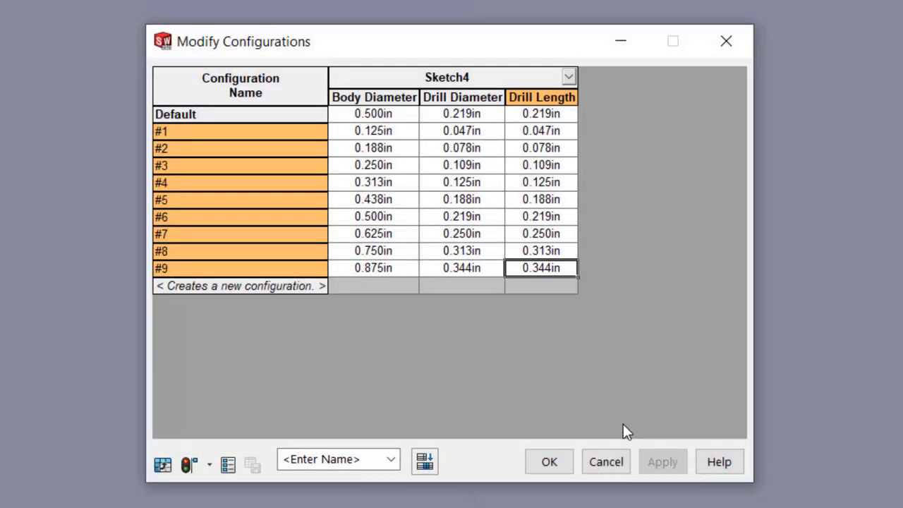
{"action": "type", "text": "Pump"}
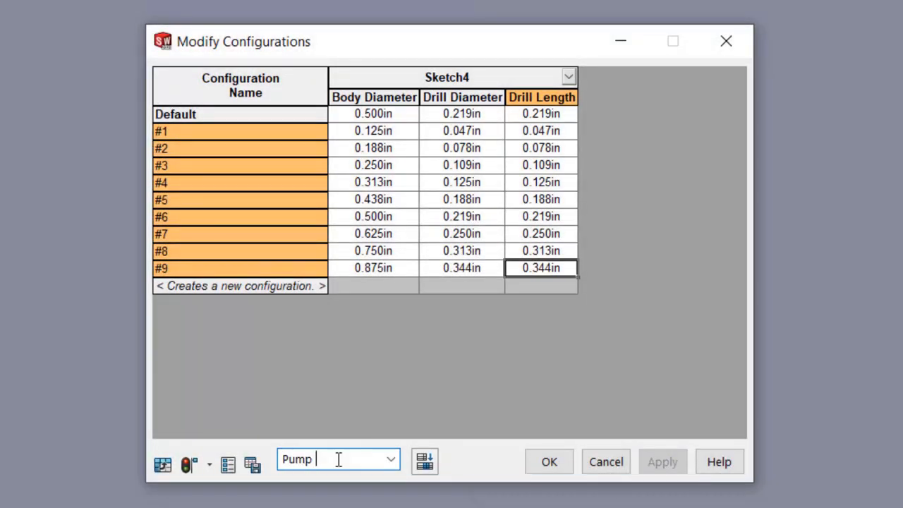
{"action": "type", "text": "Co Stand."}
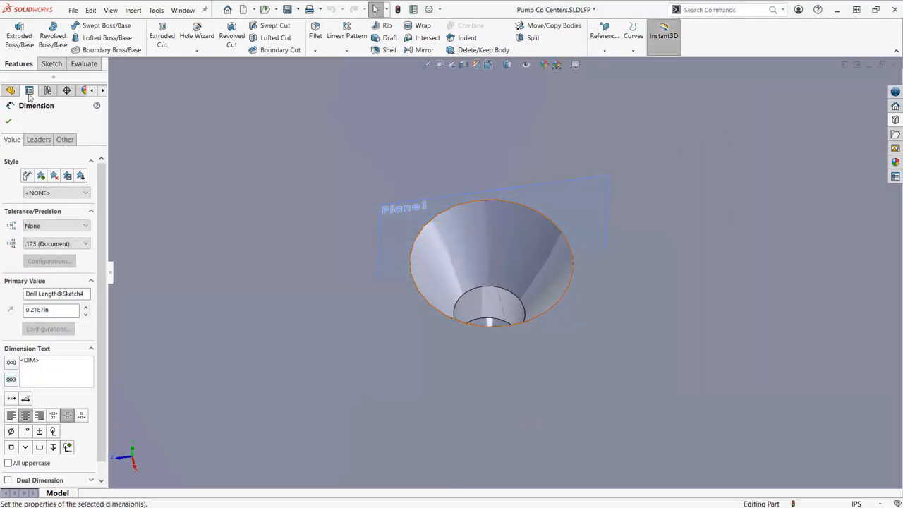
Activate configuration #2, then test-place the #5 Pump Co Centers size on the shaft
{"action": "left_click", "coordinate": [47, 90]}
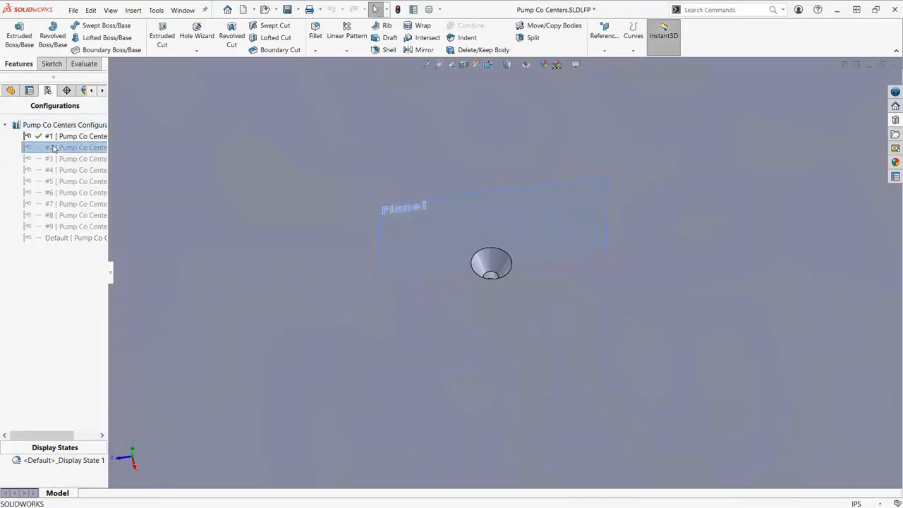
{"action": "double_click", "coordinate": [75, 170]}
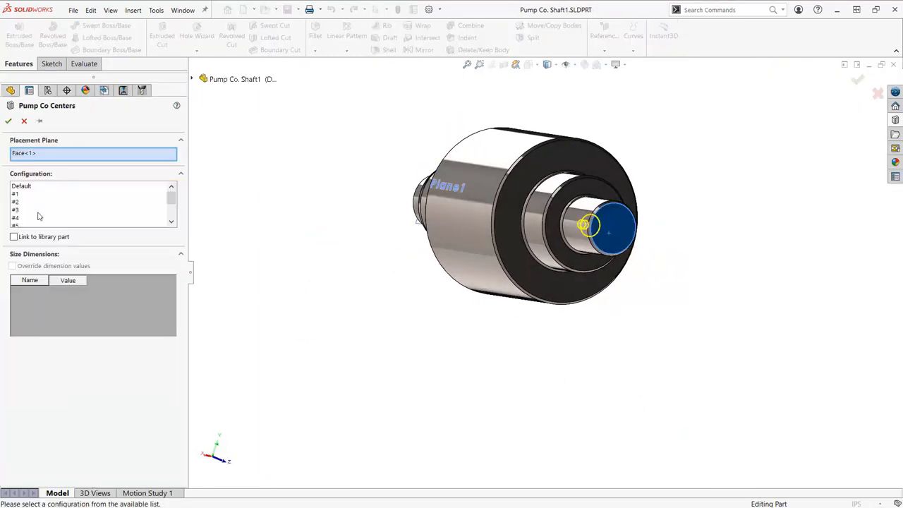
{"action": "left_click", "coordinate": [16, 210]}
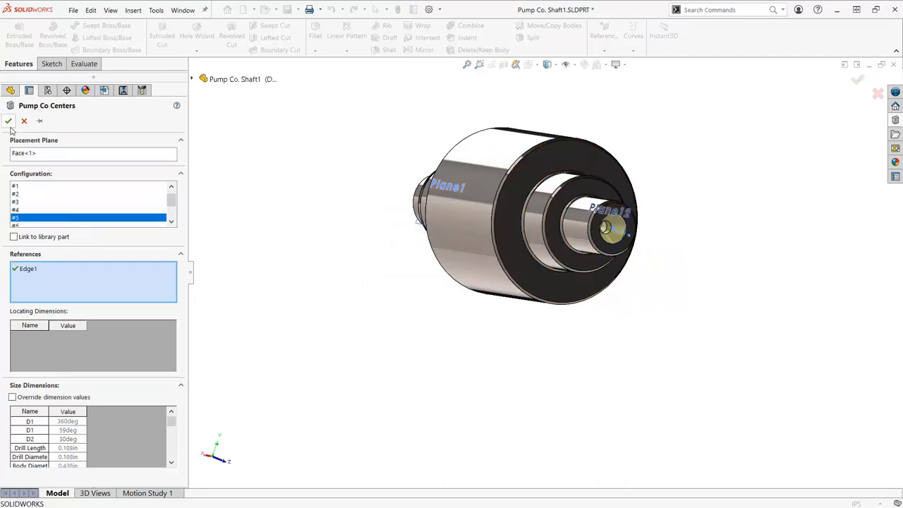
{"action": "left_click", "coordinate": [8, 121]}
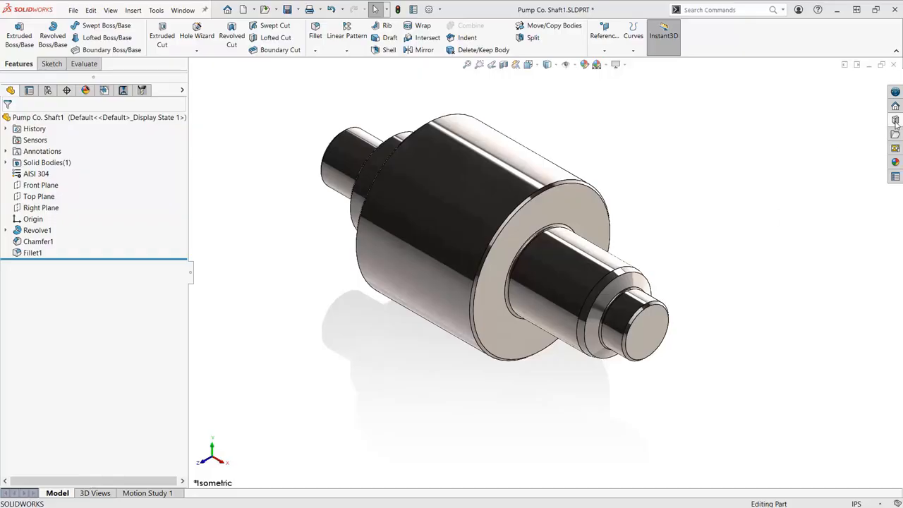
Insert the #3 Pump Co Centers center drill on the shaft end face
{"action": "left_click", "coordinate": [636, 335]}
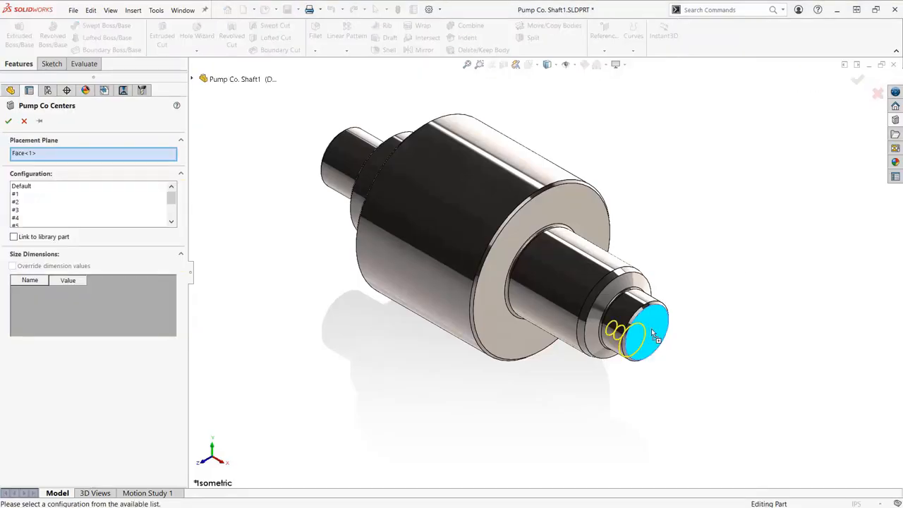
{"action": "left_click", "coordinate": [15, 210]}
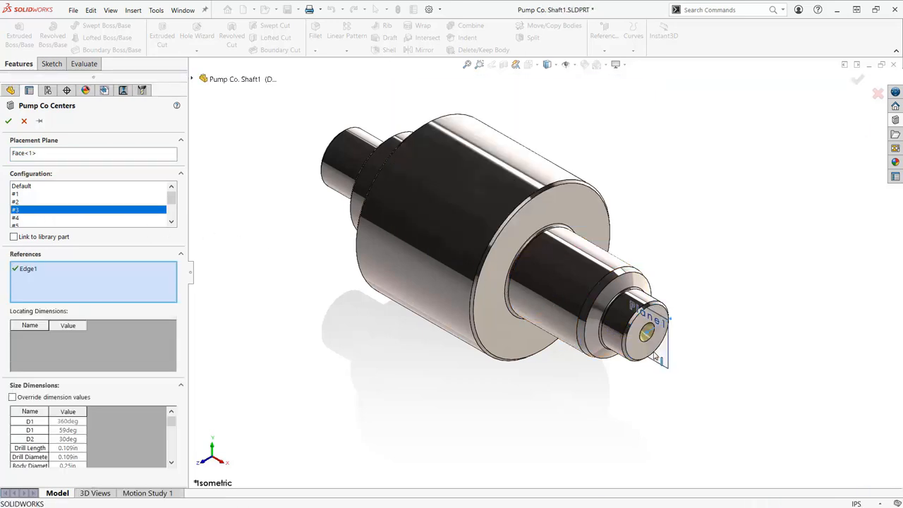
{"action": "left_click", "coordinate": [12, 237]}
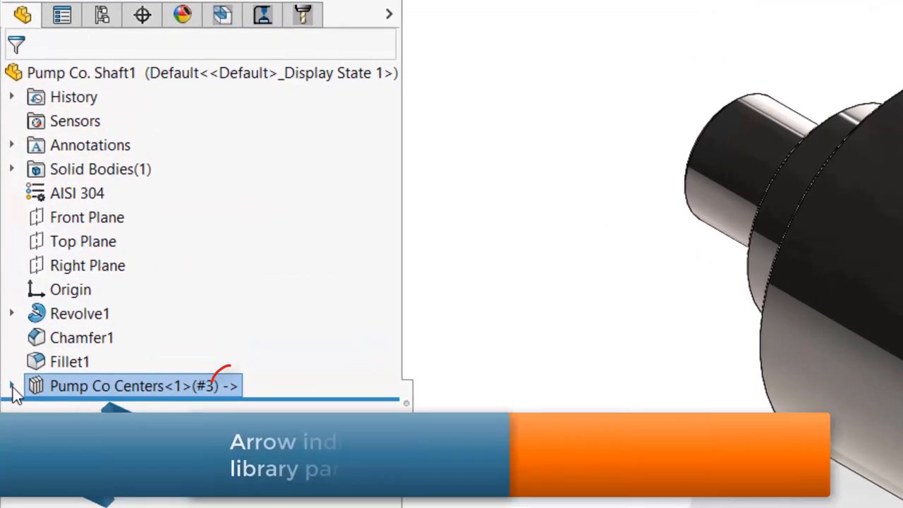
Try editing the drill's Sketch4 and dismiss the linked library feature warning
{"action": "left_click", "coordinate": [12, 386]}
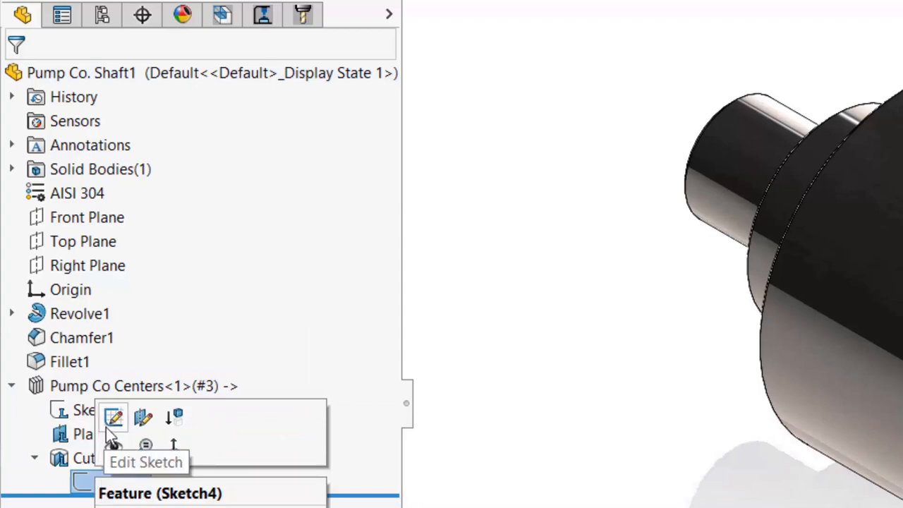
{"action": "left_click", "coordinate": [113, 417]}
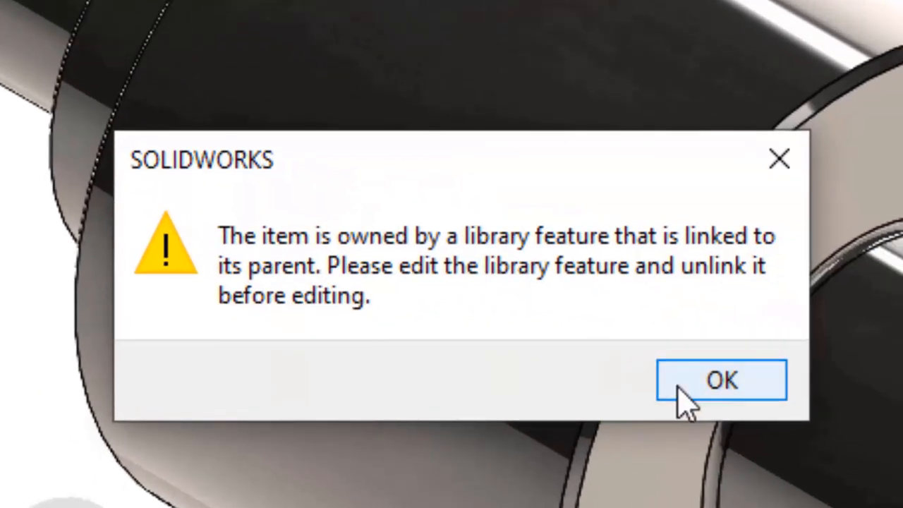
{"action": "left_click", "coordinate": [721, 380]}
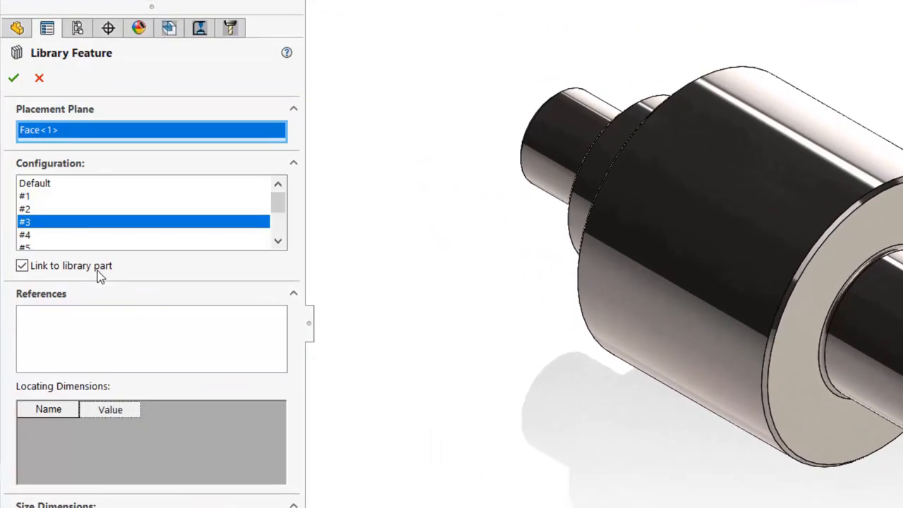
Clear the library link, change Sketch4's angle to 45°, then dissolve Pump Co Centers
{"action": "left_click", "coordinate": [22, 266]}
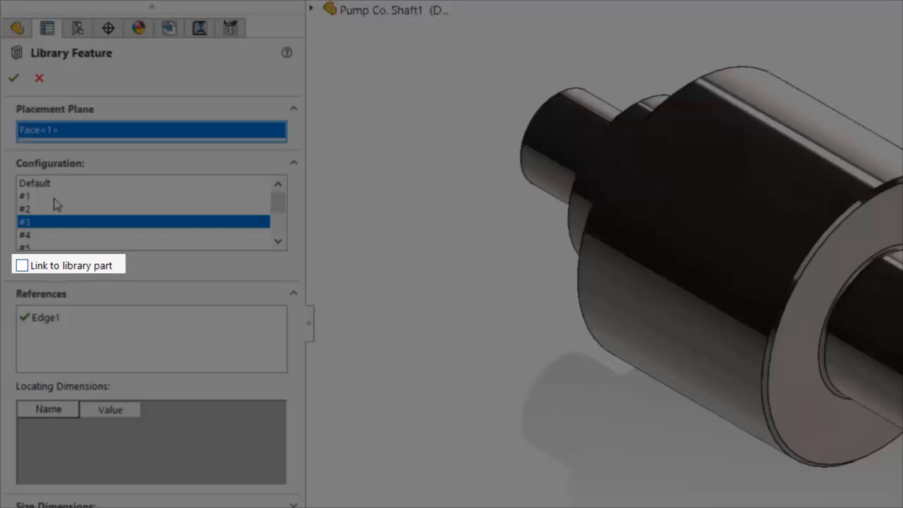
{"action": "left_click", "coordinate": [13, 78]}
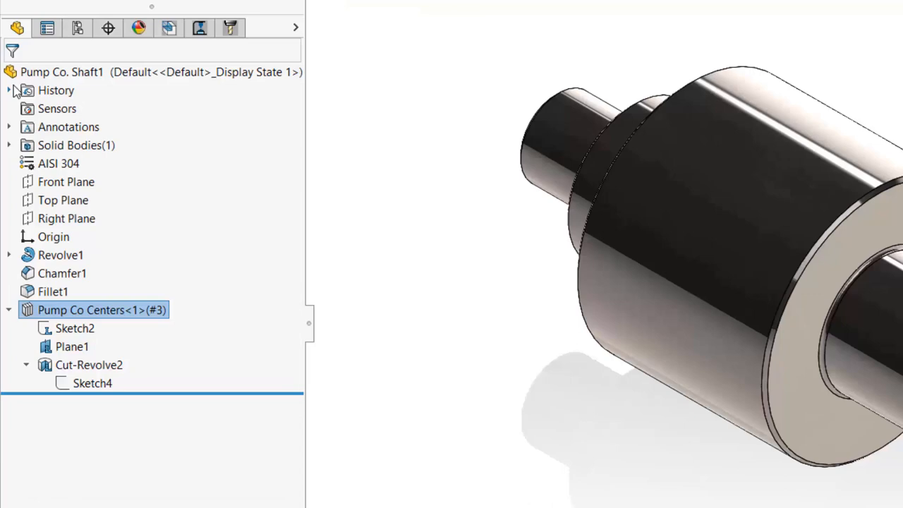
{"action": "right_click", "coordinate": [93, 383]}
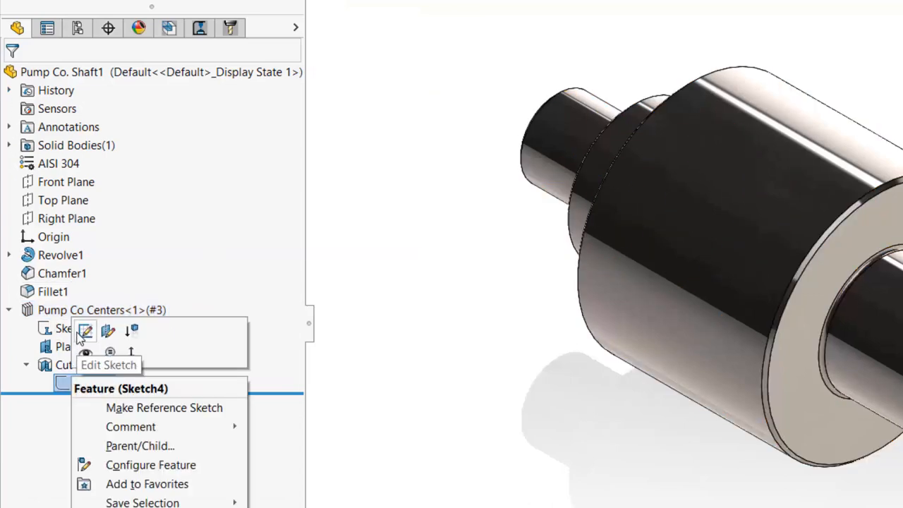
{"action": "left_click", "coordinate": [85, 331]}
{"action": "type", "text": "45"}
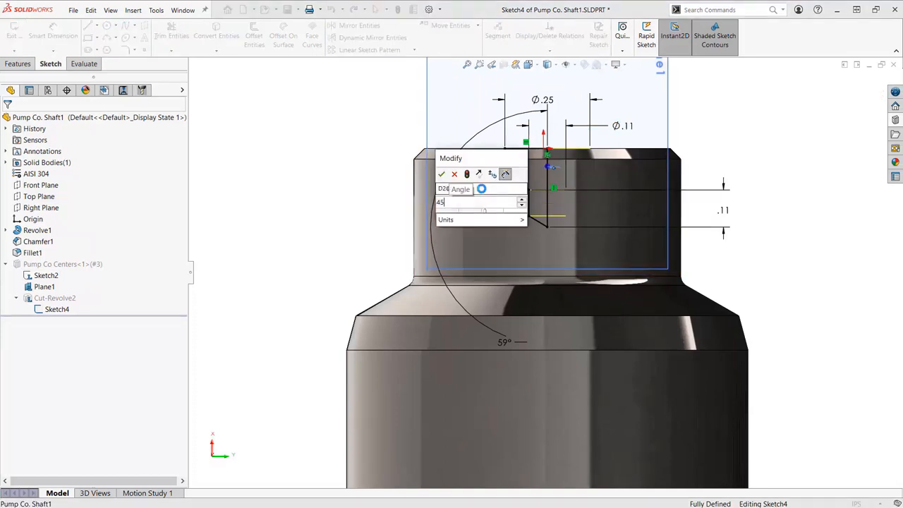
{"action": "left_click", "coordinate": [442, 174]}
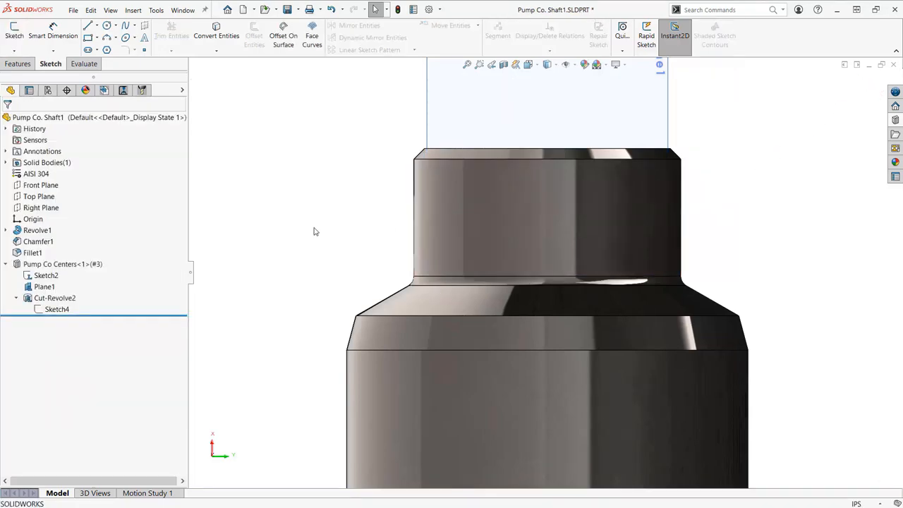
{"action": "right_click", "coordinate": [62, 263]}
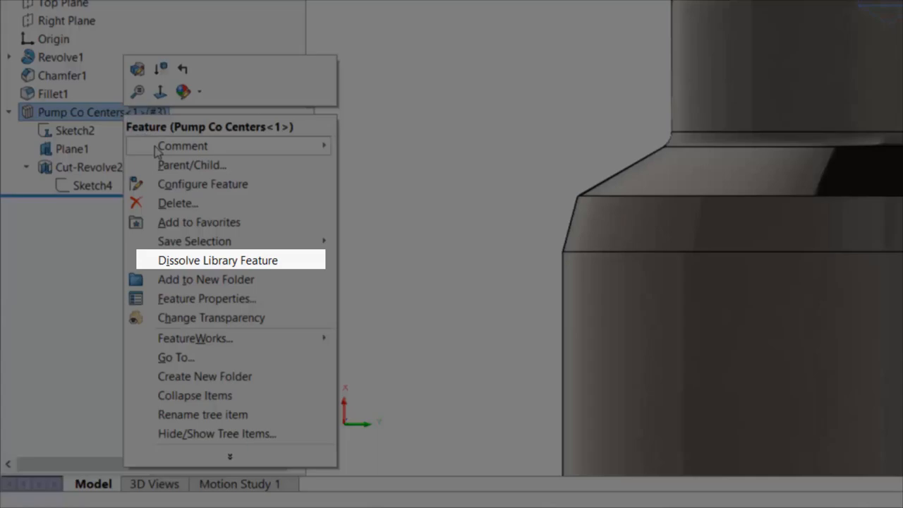
{"action": "left_click", "coordinate": [218, 260]}
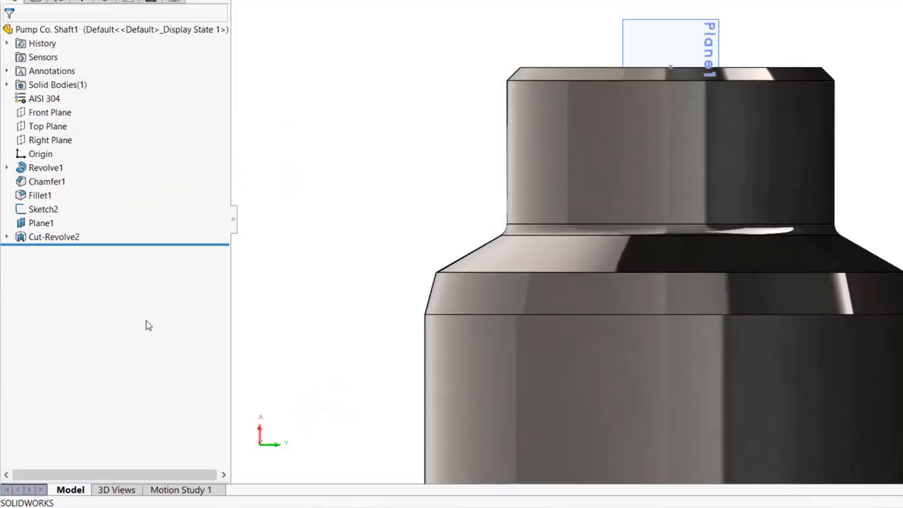